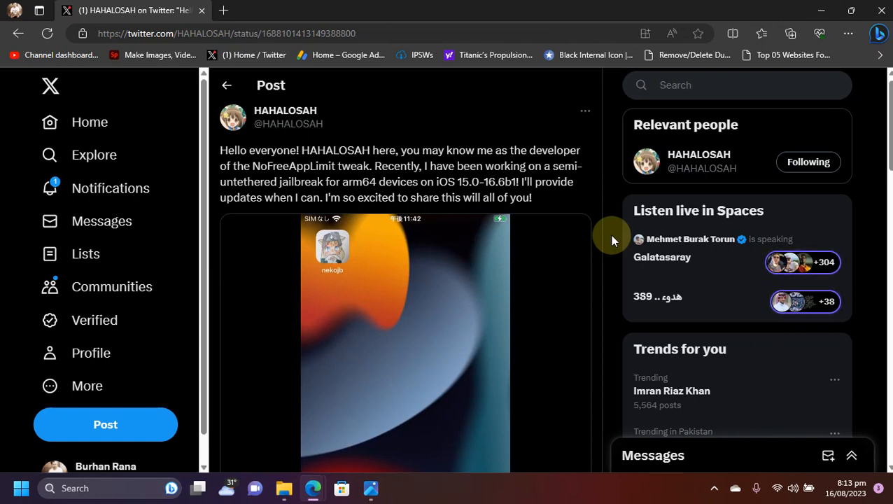
mouse_move(329, 265)
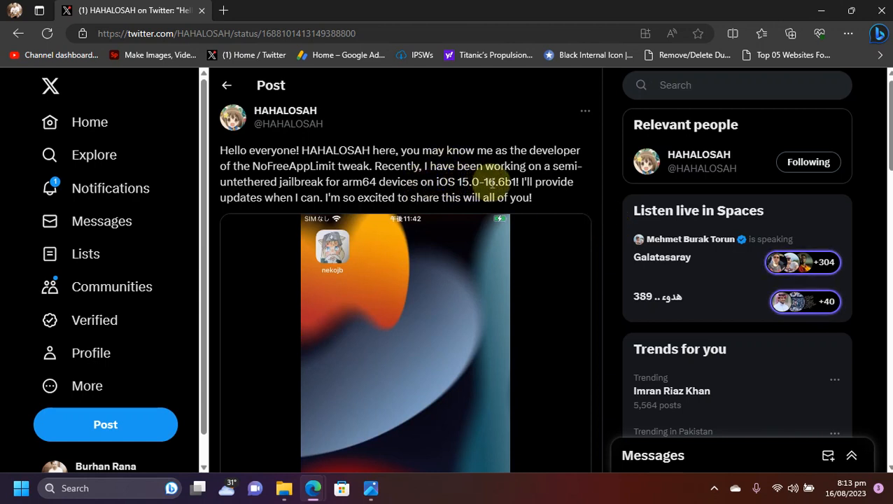
mouse_move(614, 189)
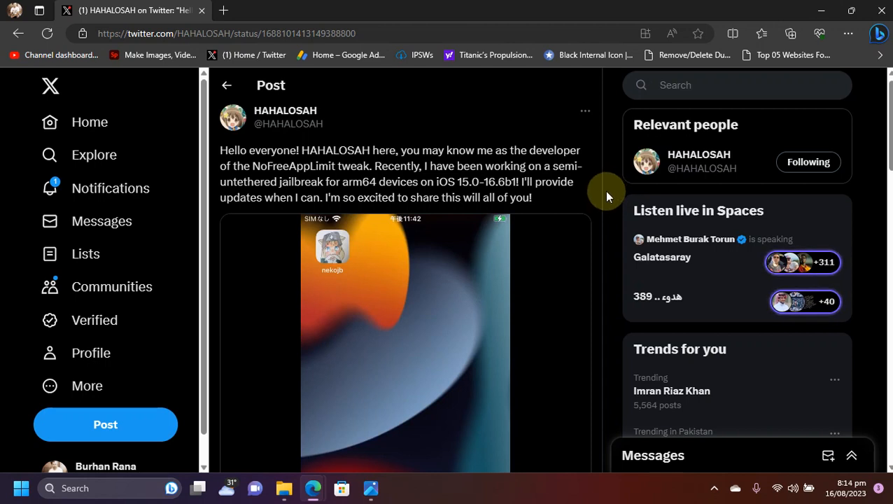
mouse_move(613, 225)
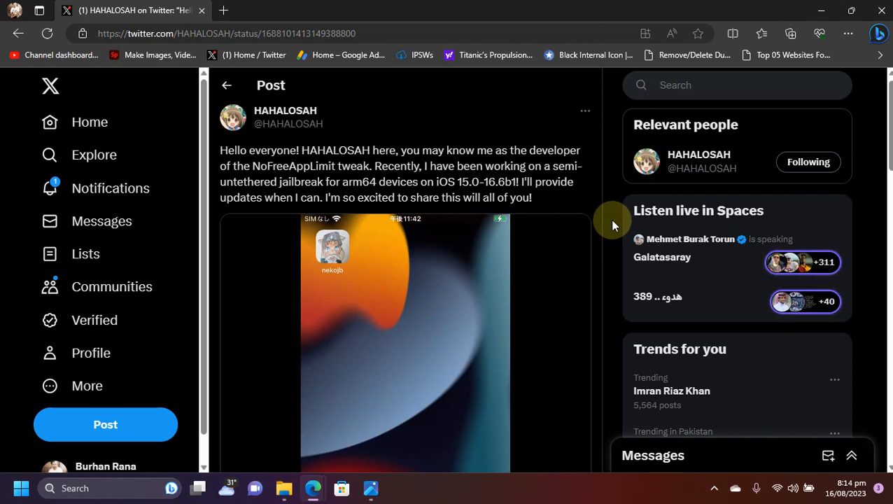
mouse_move(612, 191)
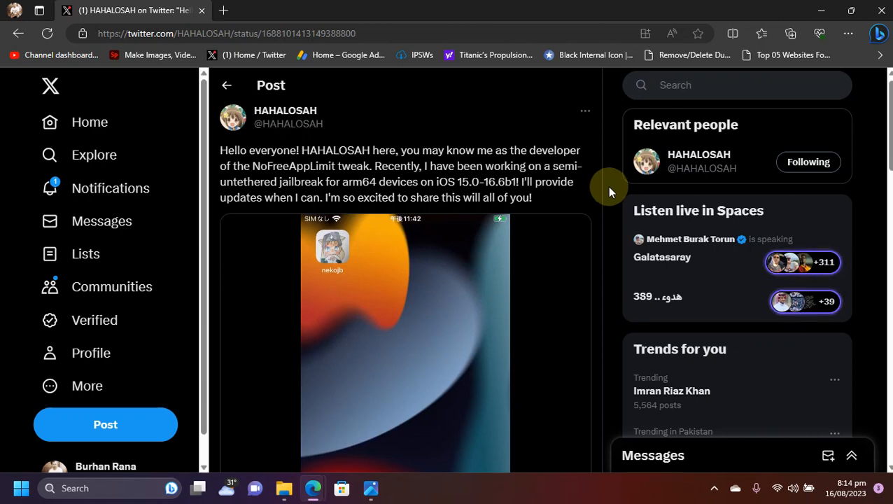
mouse_move(616, 251)
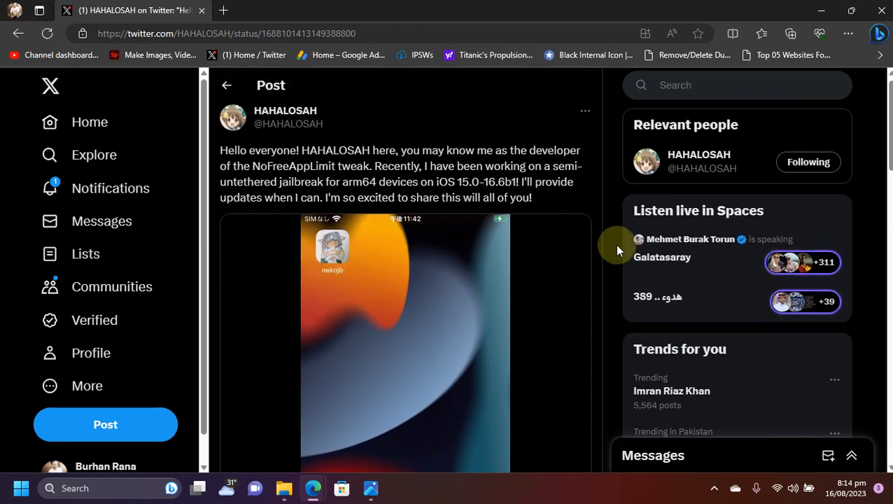
mouse_move(615, 212)
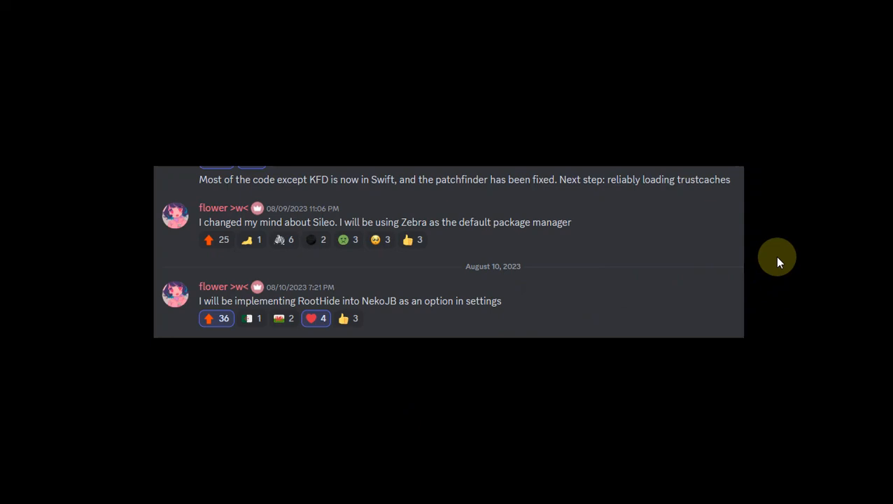
mouse_move(526, 233)
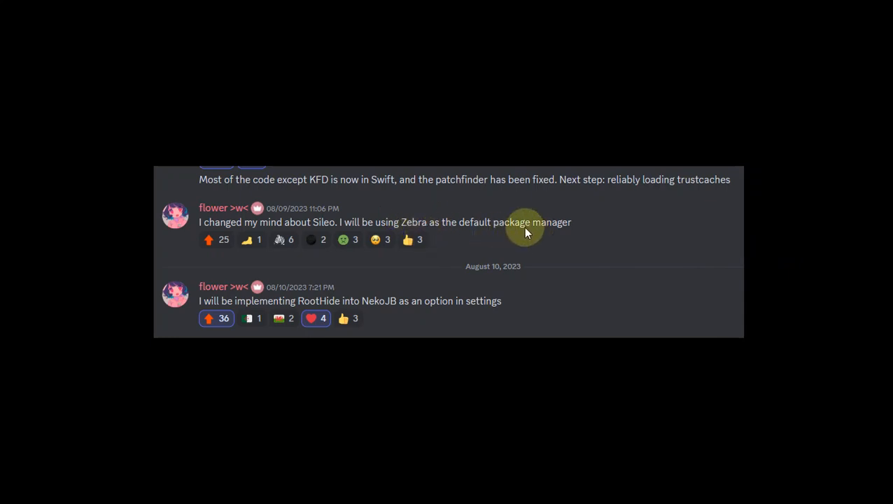
mouse_move(486, 70)
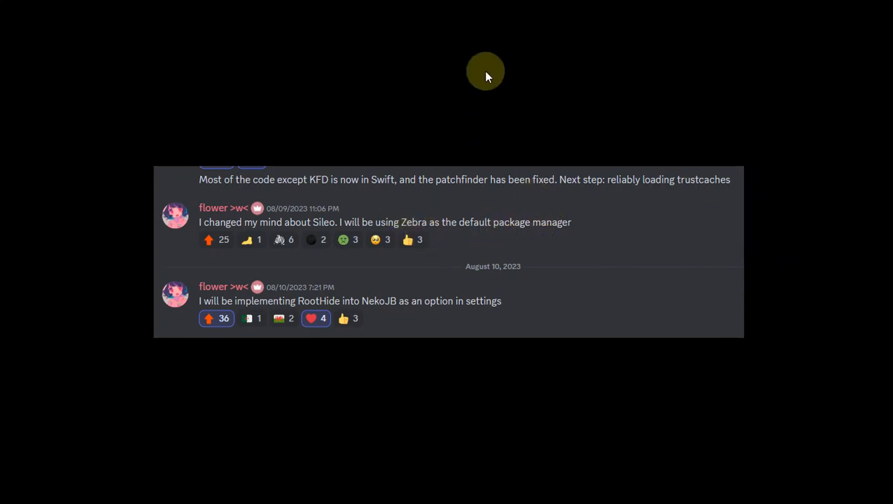
Scroll Discord past the RootHide message to the post about bundling Santander, NewTerm3 and Zebra
scroll("down", 3)
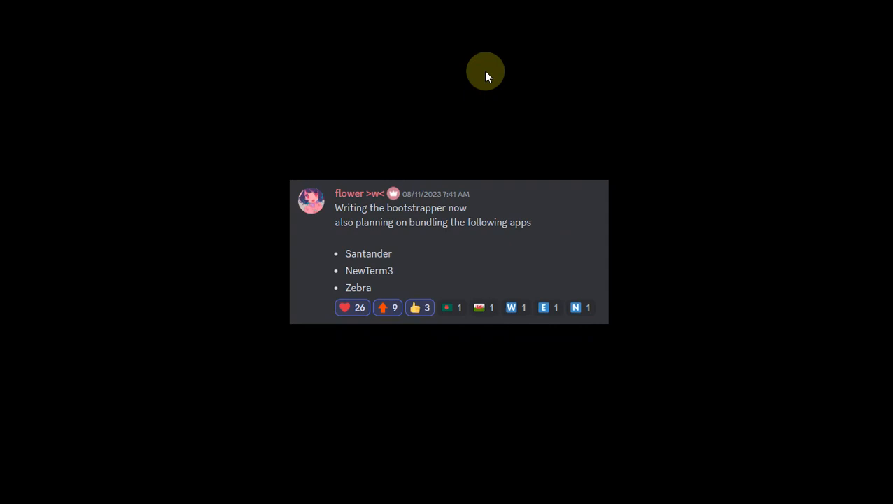
mouse_move(429, 258)
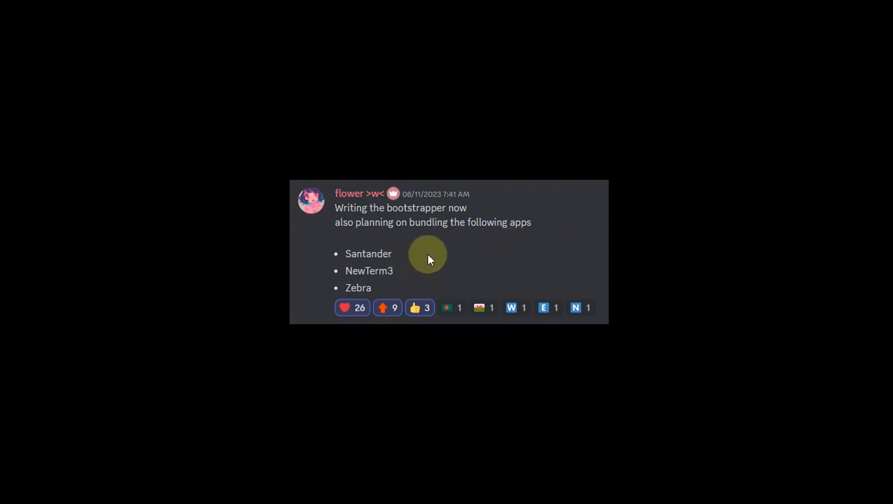
mouse_move(353, 280)
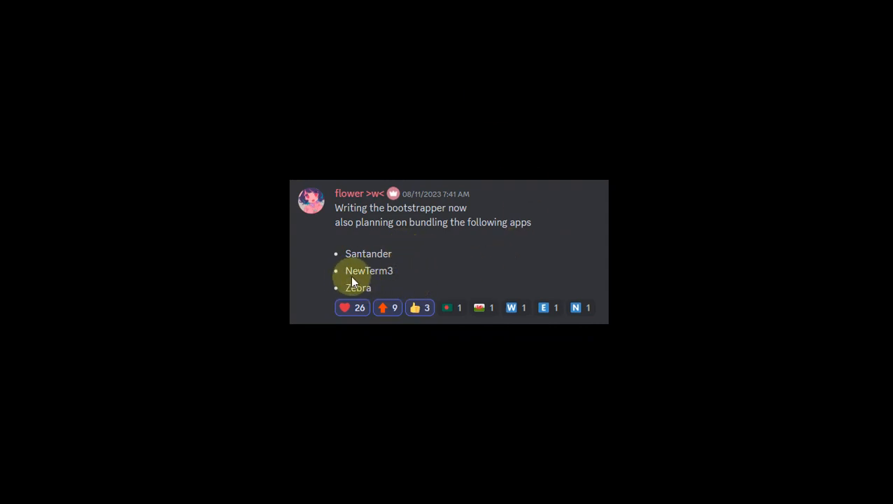
mouse_move(395, 297)
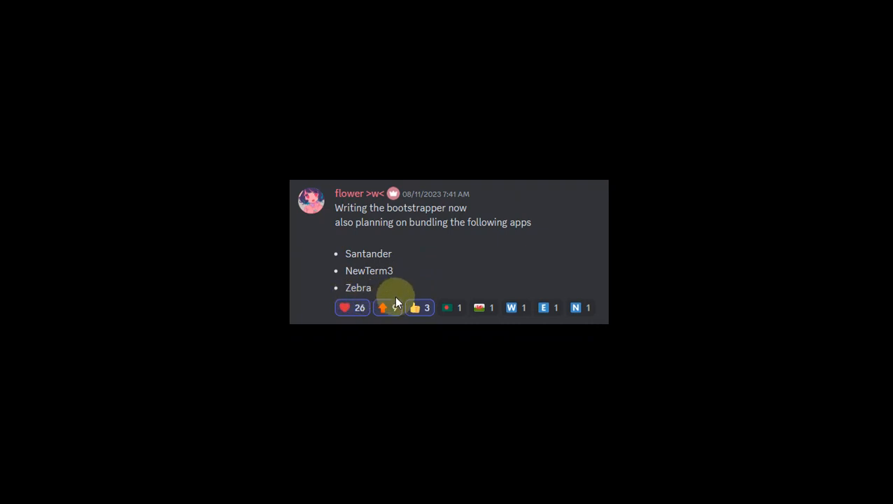
left_click(387, 308)
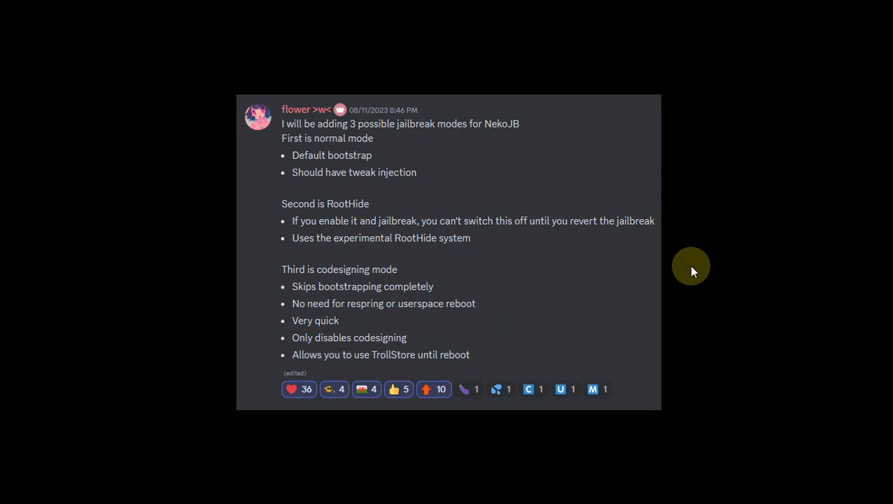
mouse_move(350, 147)
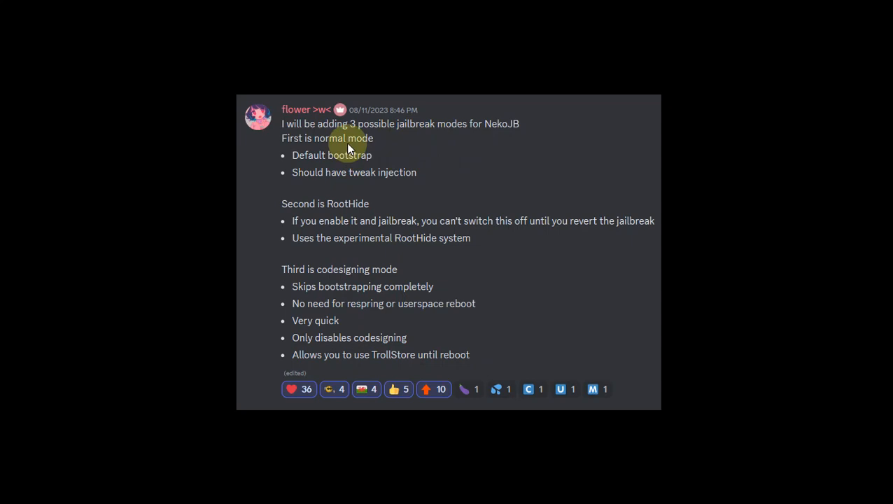
mouse_move(404, 171)
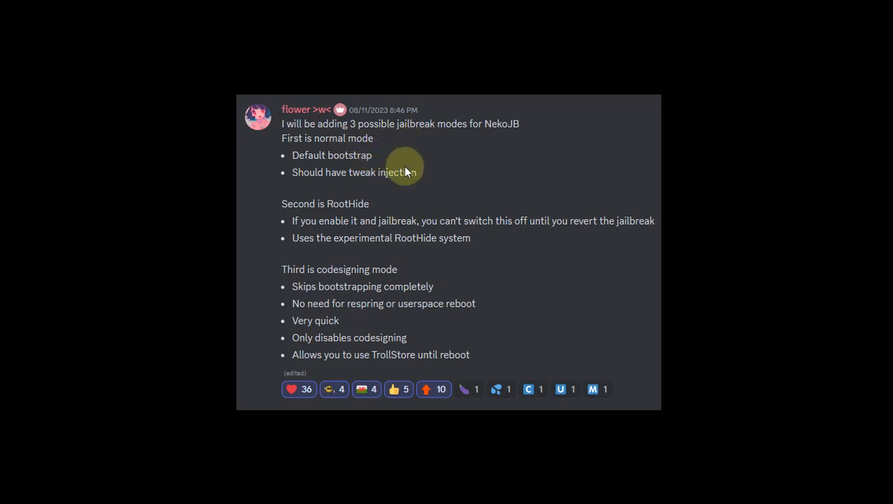
mouse_move(479, 195)
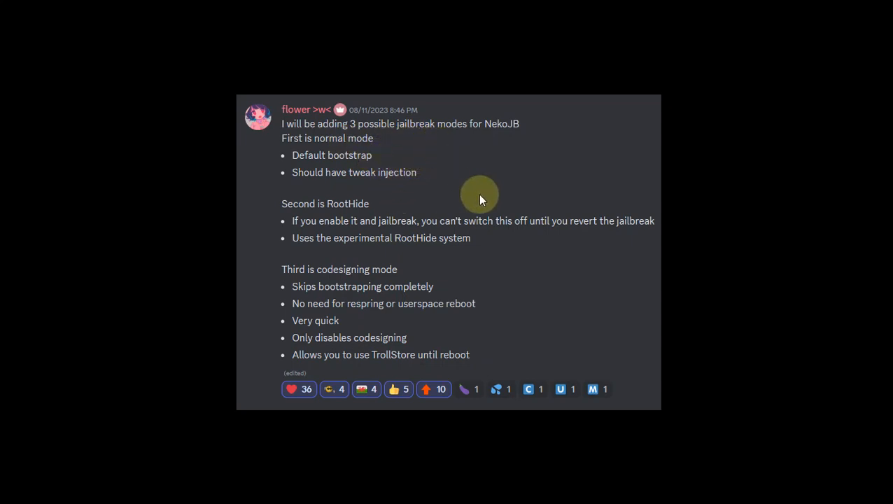
mouse_move(354, 214)
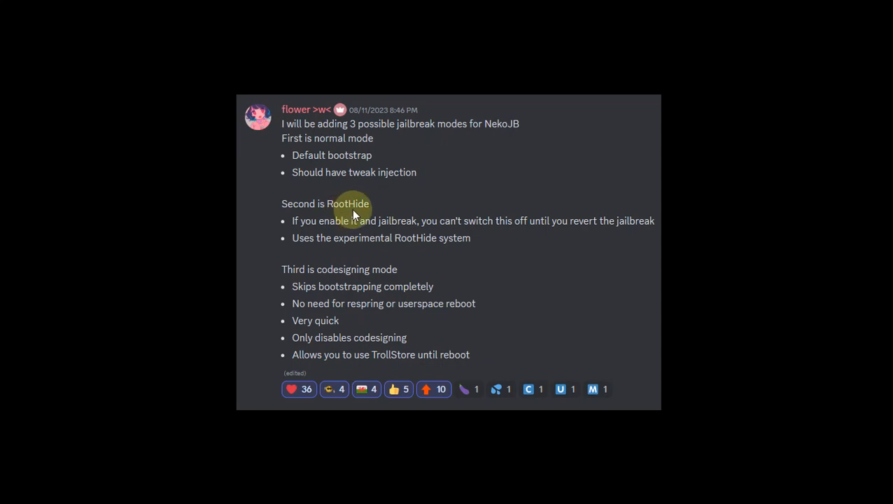
mouse_move(711, 212)
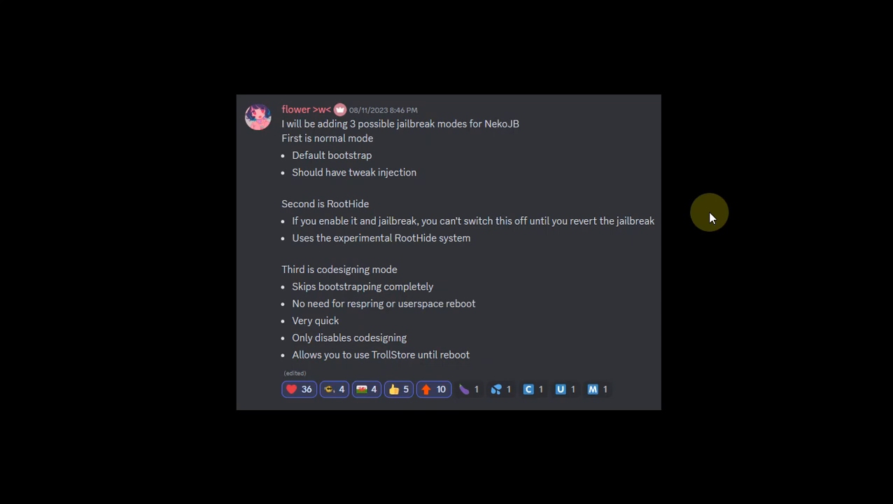
mouse_move(342, 216)
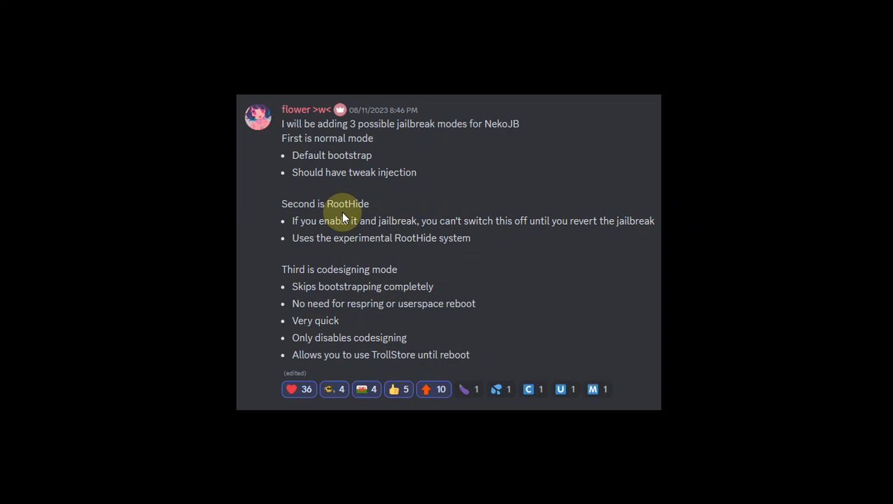
mouse_move(689, 205)
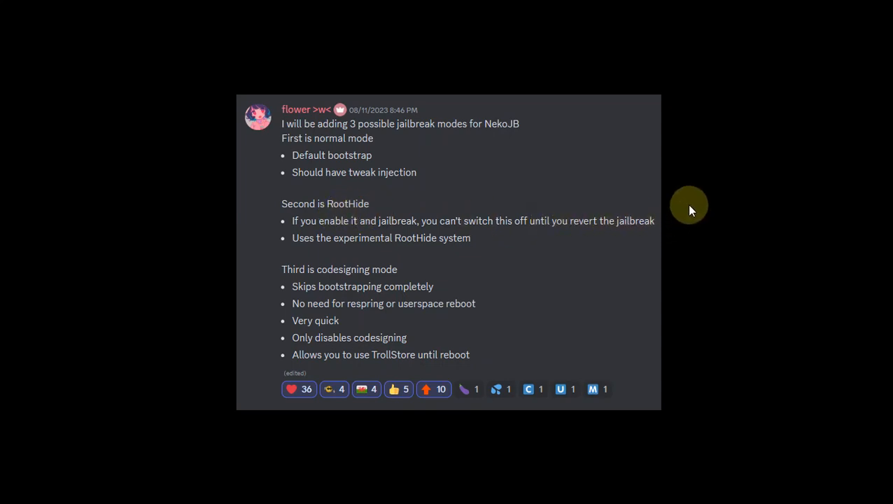
mouse_move(694, 237)
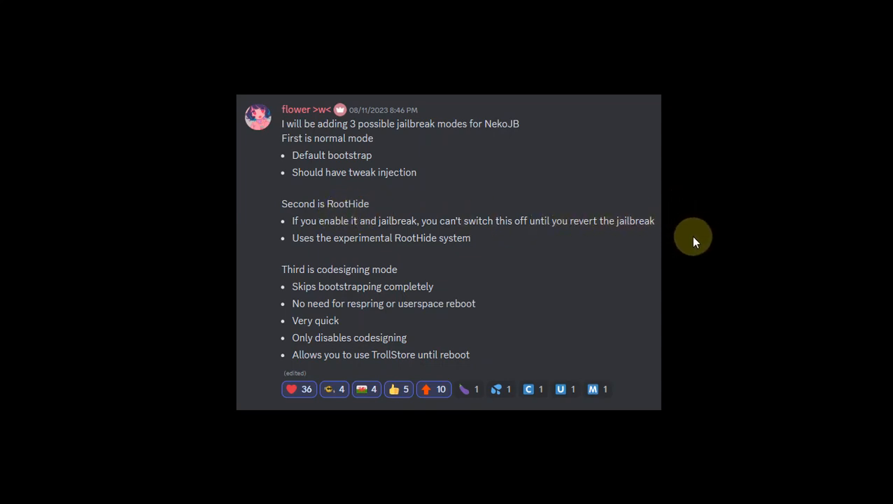
mouse_move(539, 238)
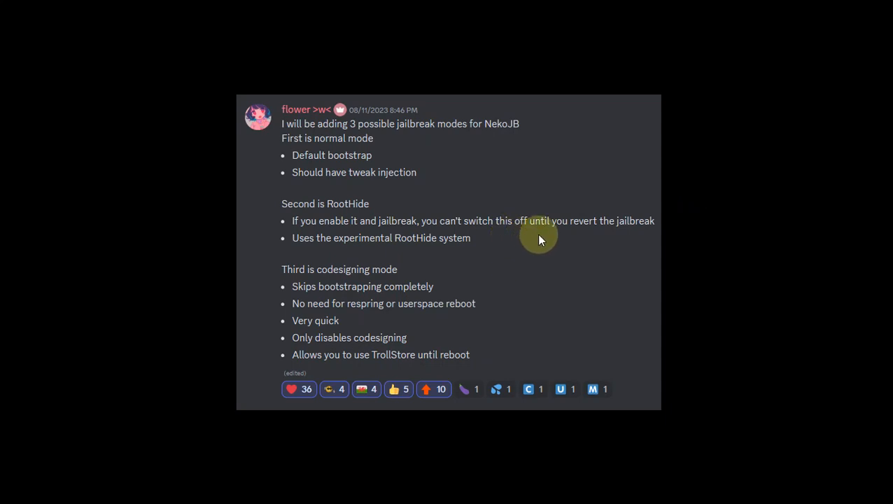
mouse_move(564, 224)
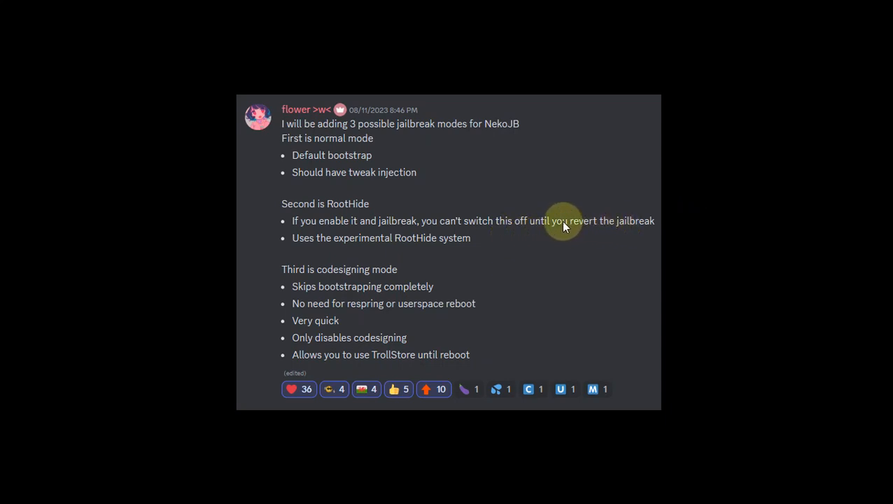
mouse_move(401, 370)
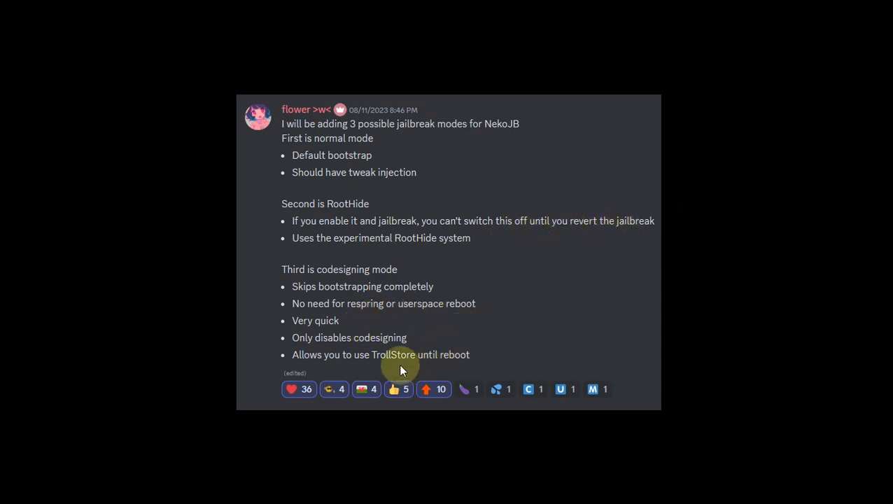
mouse_move(489, 350)
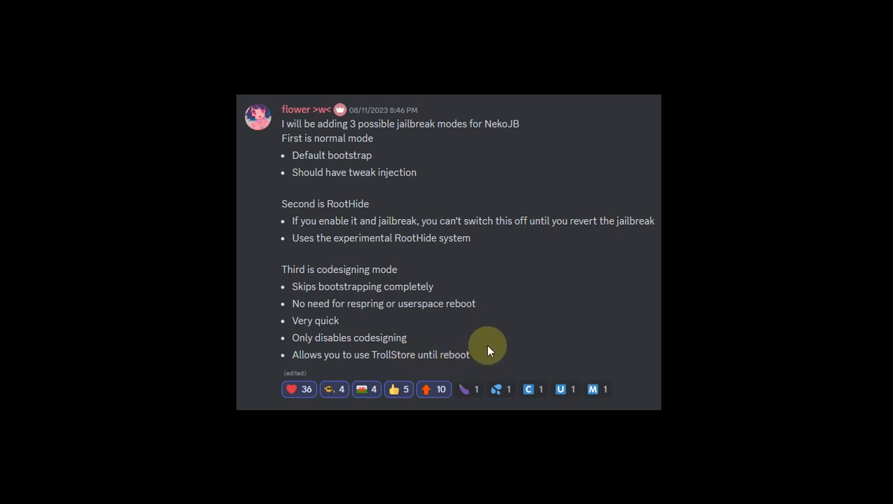
mouse_move(374, 348)
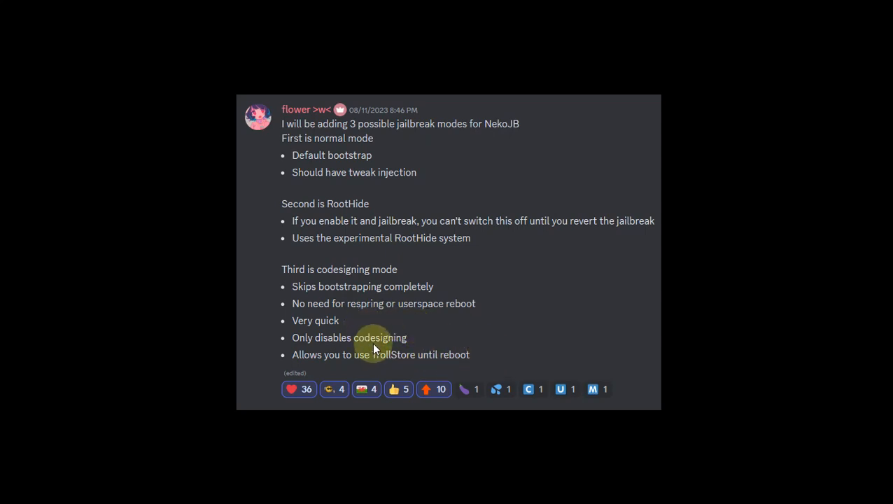
mouse_move(315, 332)
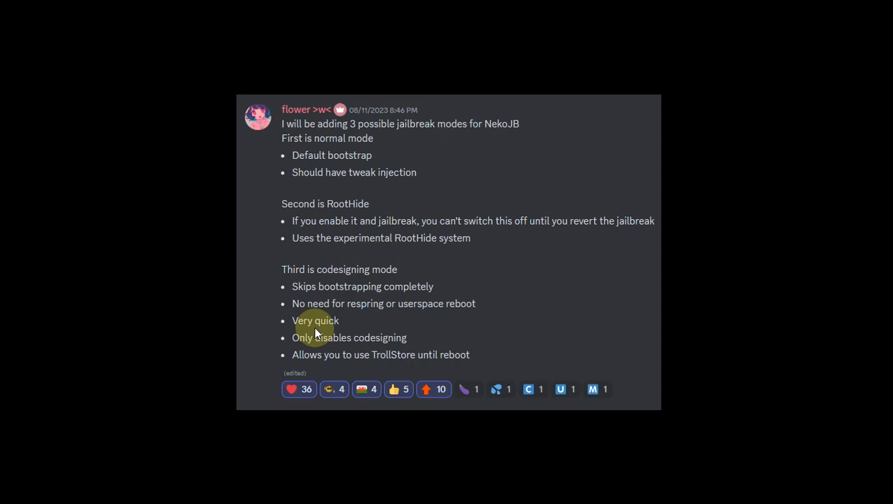
mouse_move(343, 294)
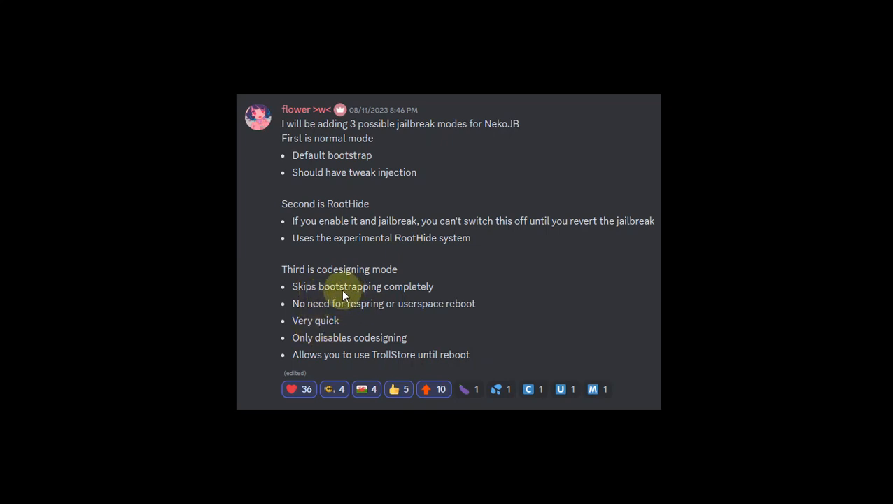
mouse_move(377, 299)
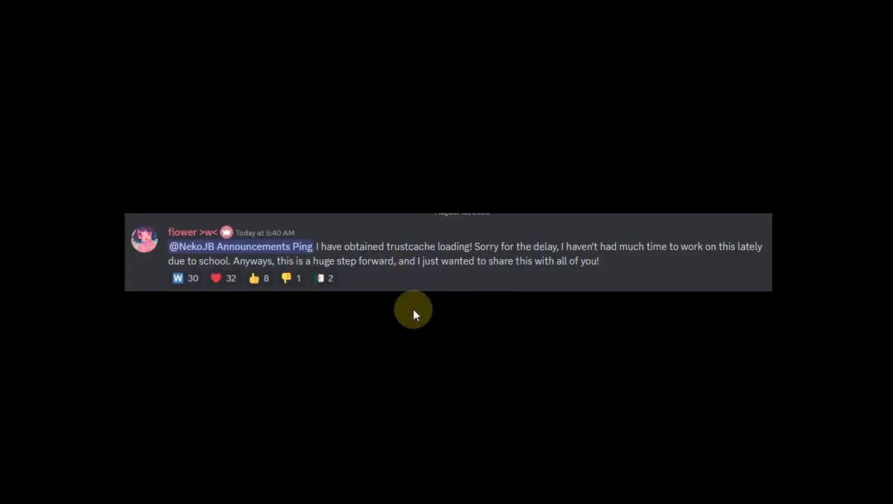
mouse_move(415, 261)
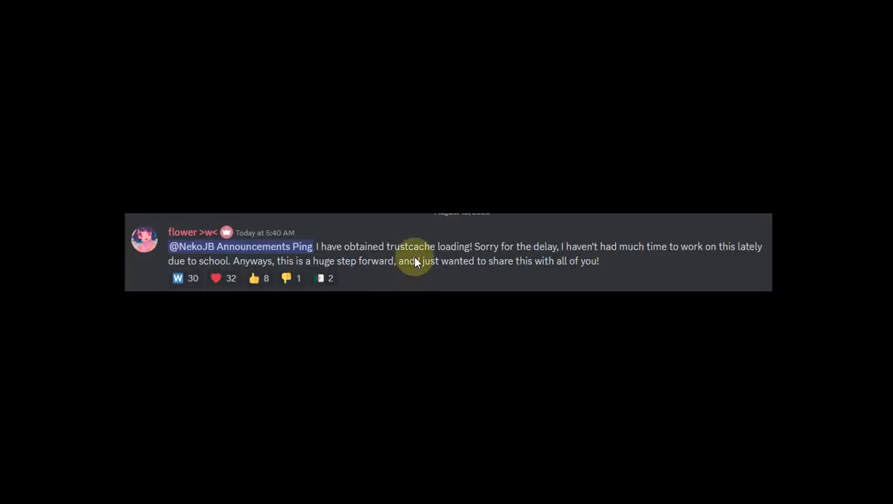
mouse_move(518, 297)
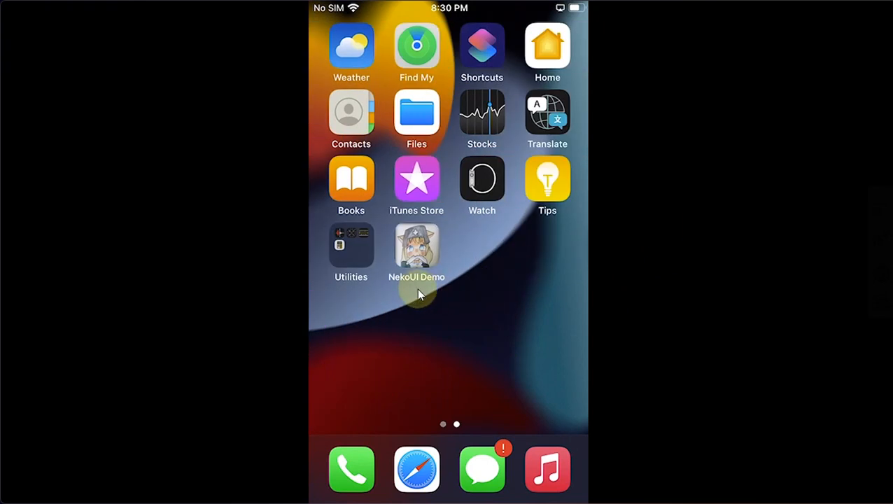
mouse_move(518, 288)
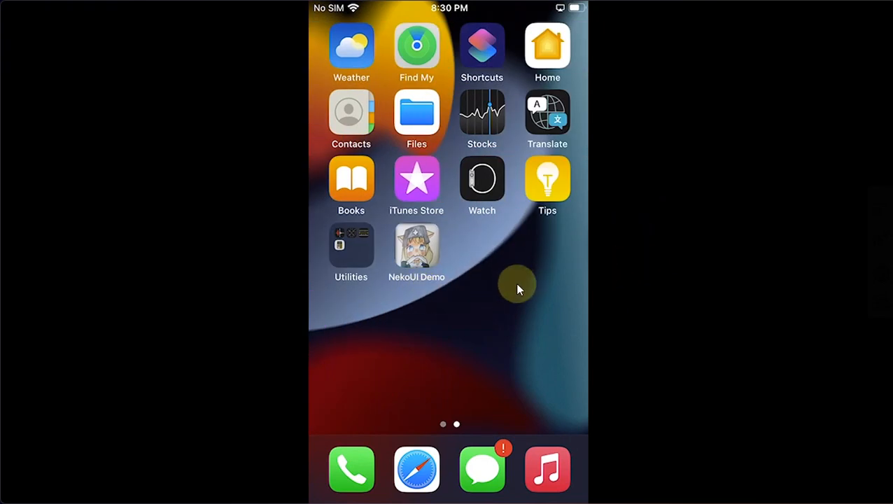
mouse_move(449, 312)
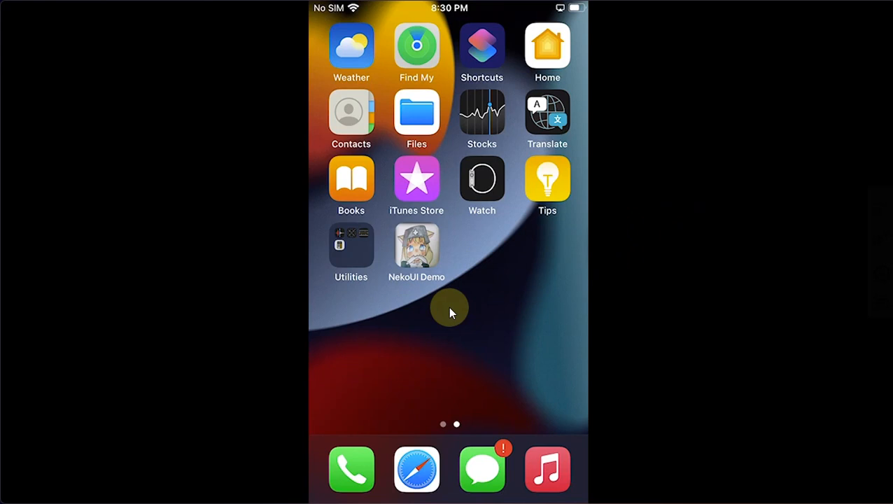
mouse_move(443, 297)
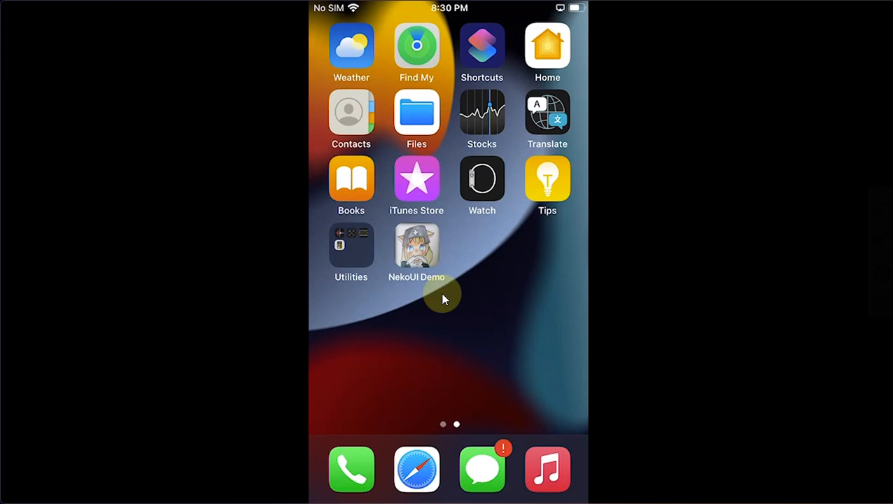
Launch the NekoUI Demo app from the second home screen page
left_click(417, 252)
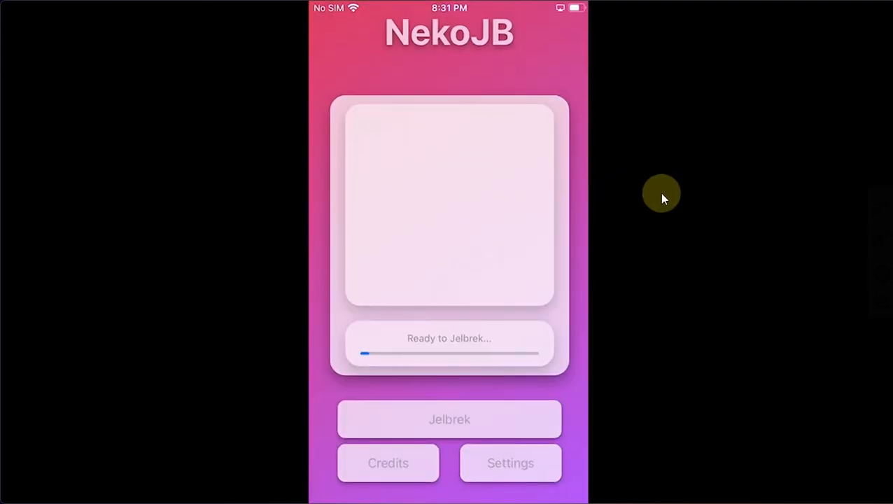
mouse_move(584, 284)
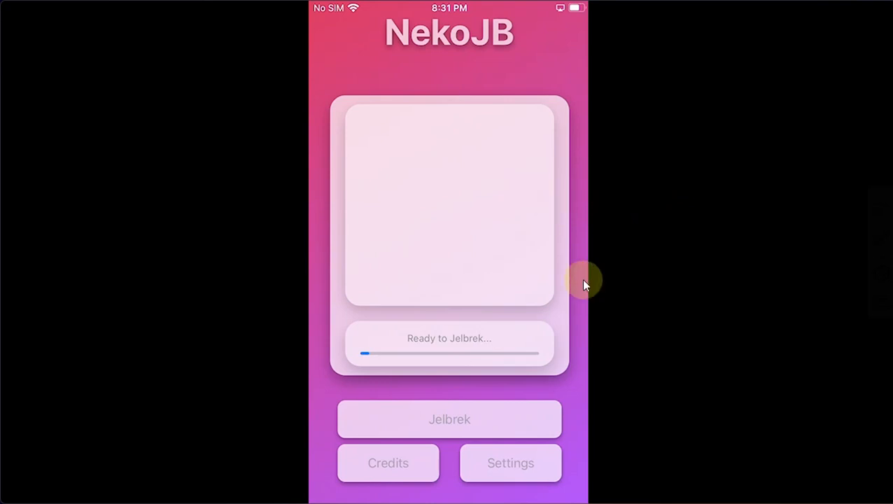
Show the settings sheet with Normal, RootHide and Codesign mode options
left_click(388, 462)
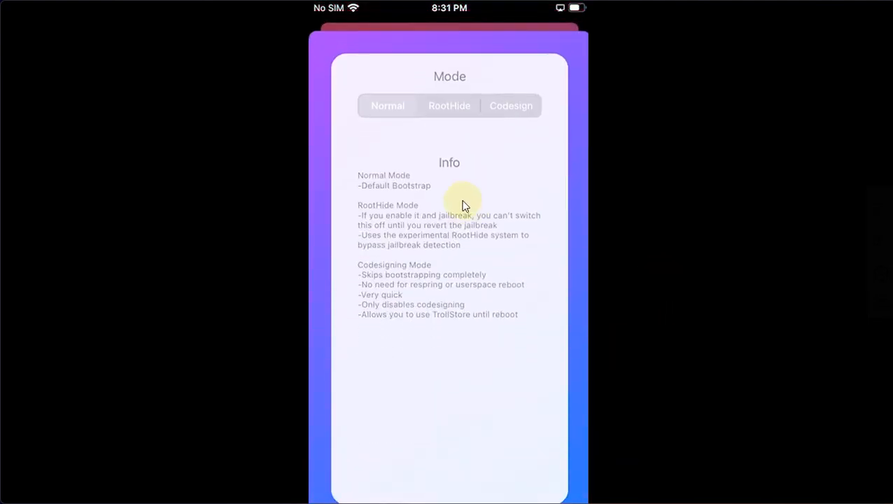
mouse_move(378, 132)
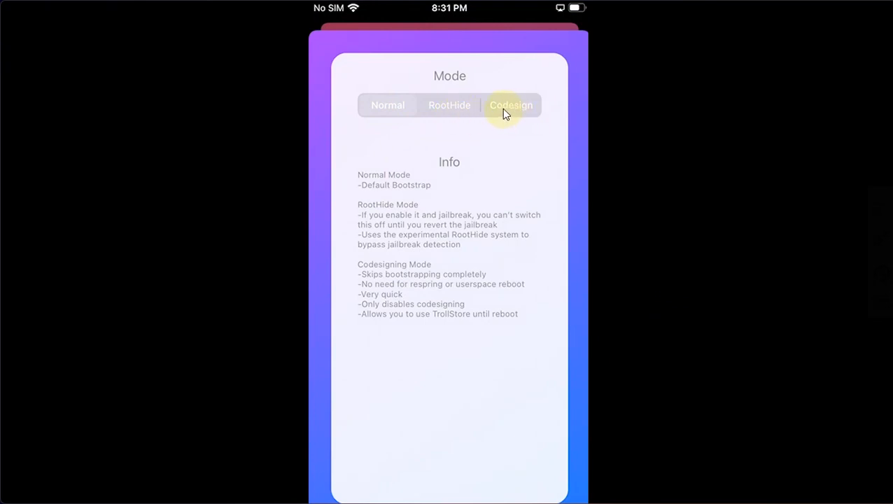
mouse_move(516, 124)
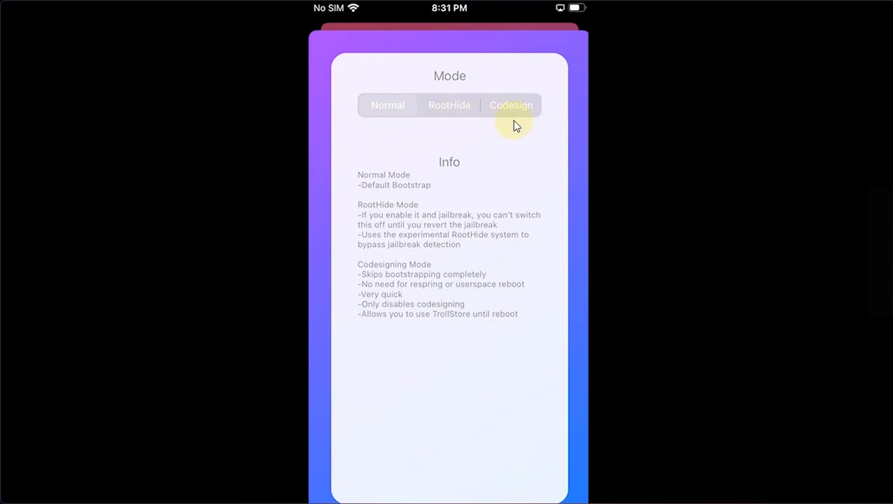
mouse_move(476, 140)
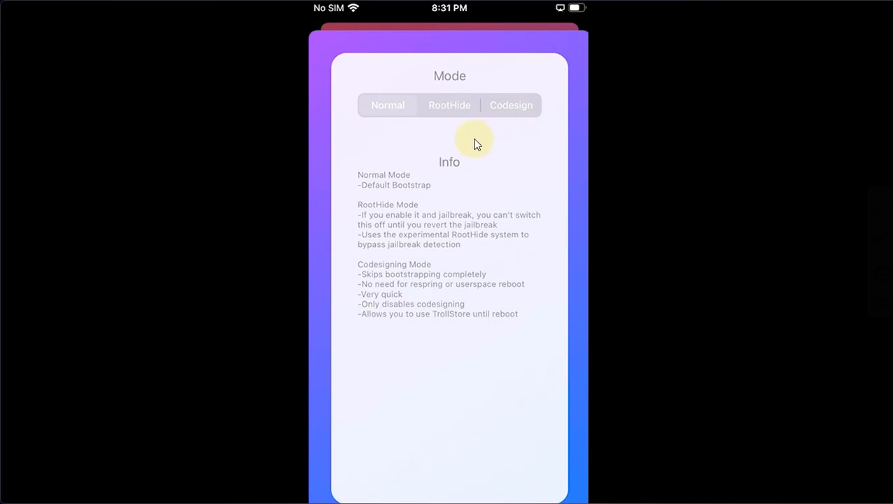
mouse_move(472, 136)
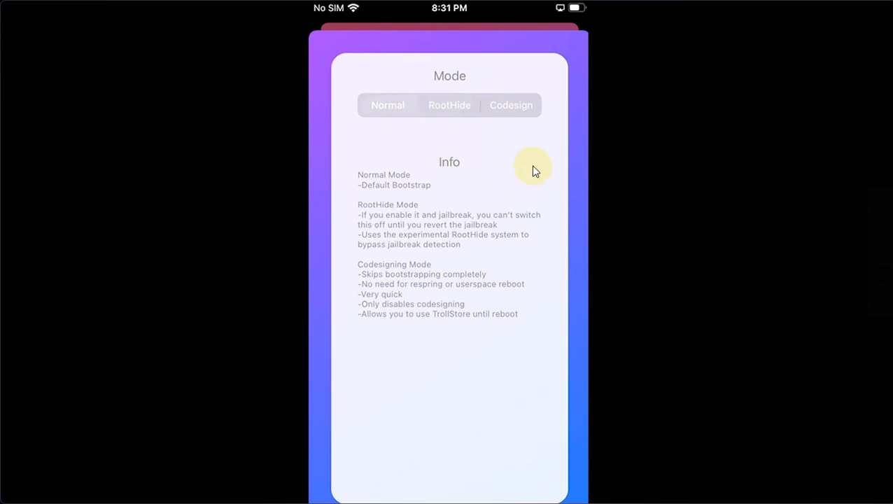
mouse_move(606, 174)
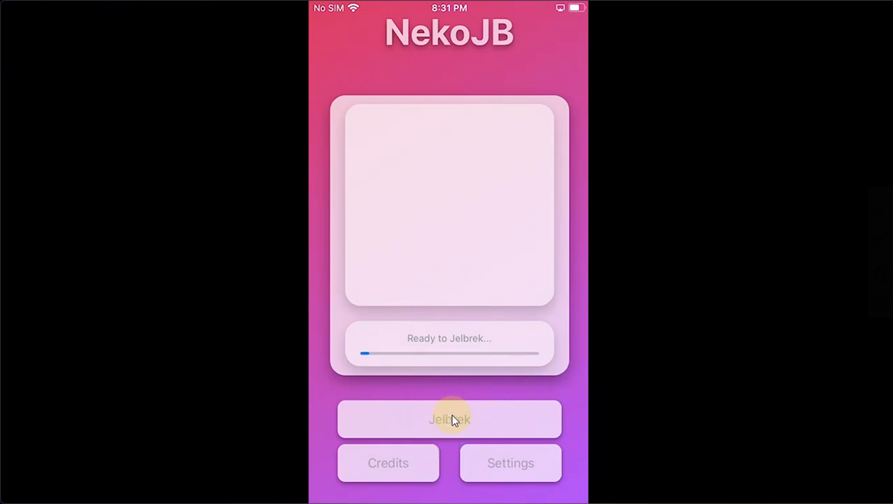
mouse_move(651, 311)
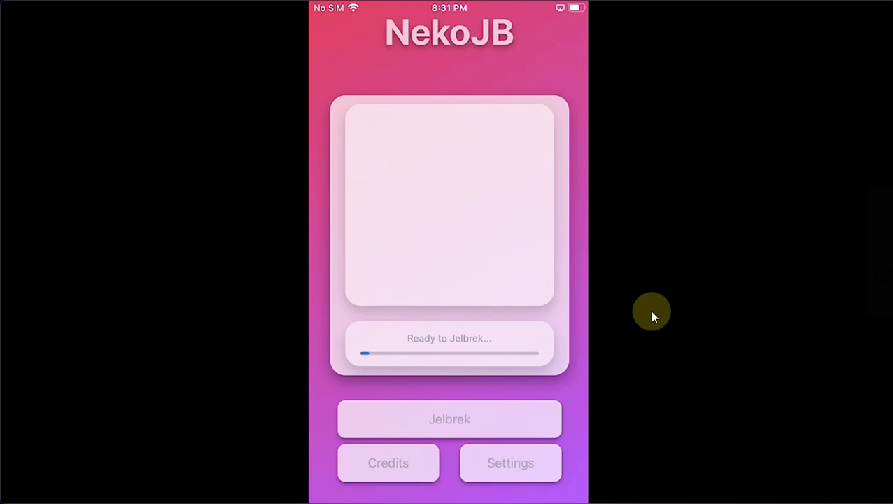
Tap Jelbrek to bring up the 'NekoJB official UI Demo' alert
left_click(449, 419)
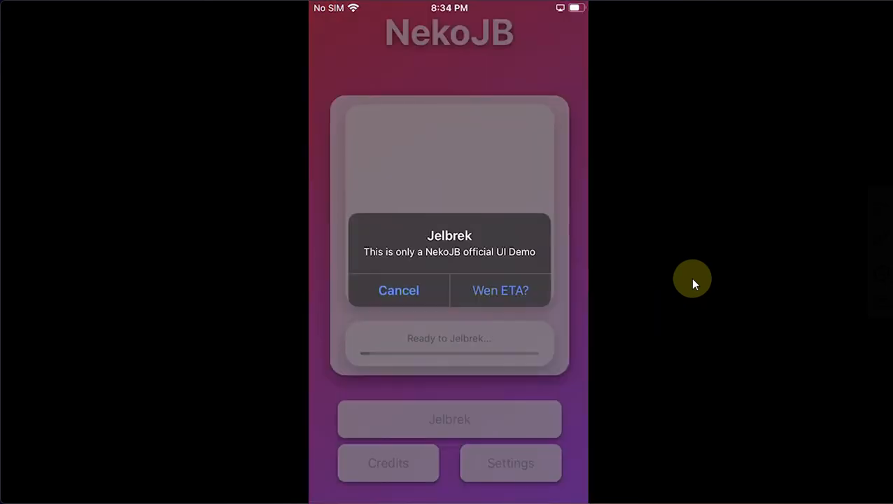